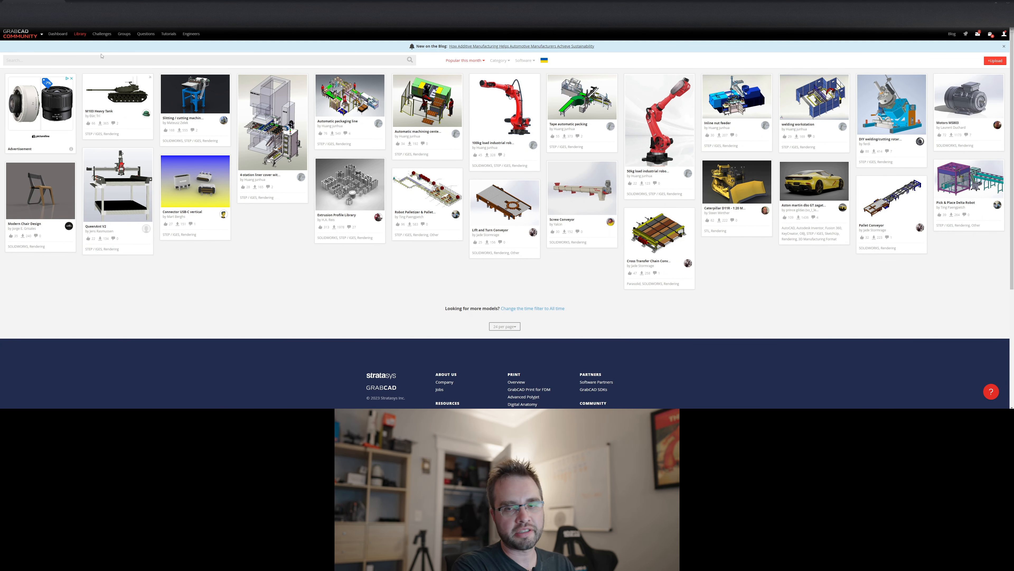
Step: Search the GrabCAD library for 'alum' to find aluminum extrusion models
text(alum)
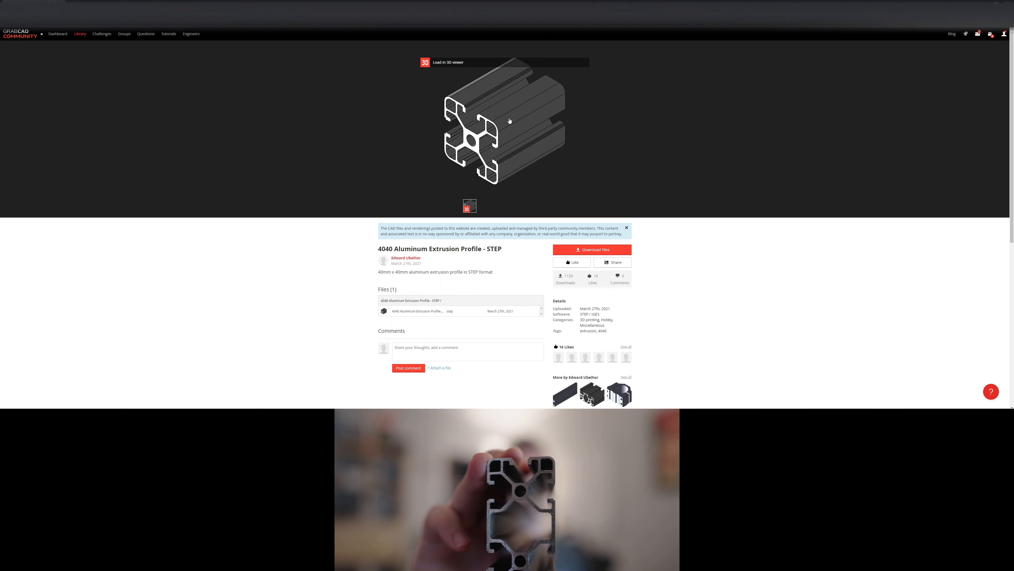
mouse_move(582, 357)
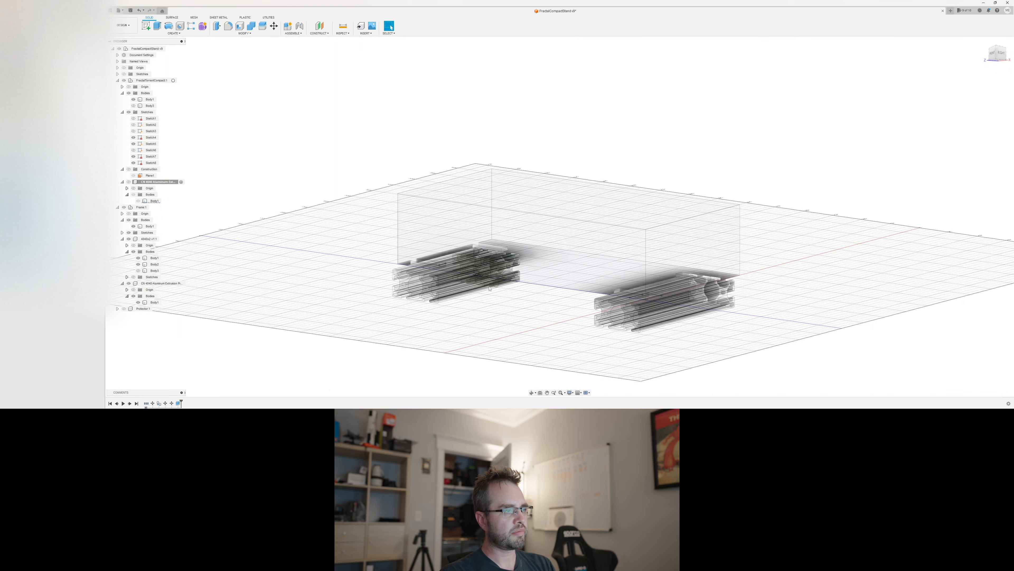
Step: Select the extrusion rail bodies in the Browser to inspect the 4080 double profile
click(152, 264)
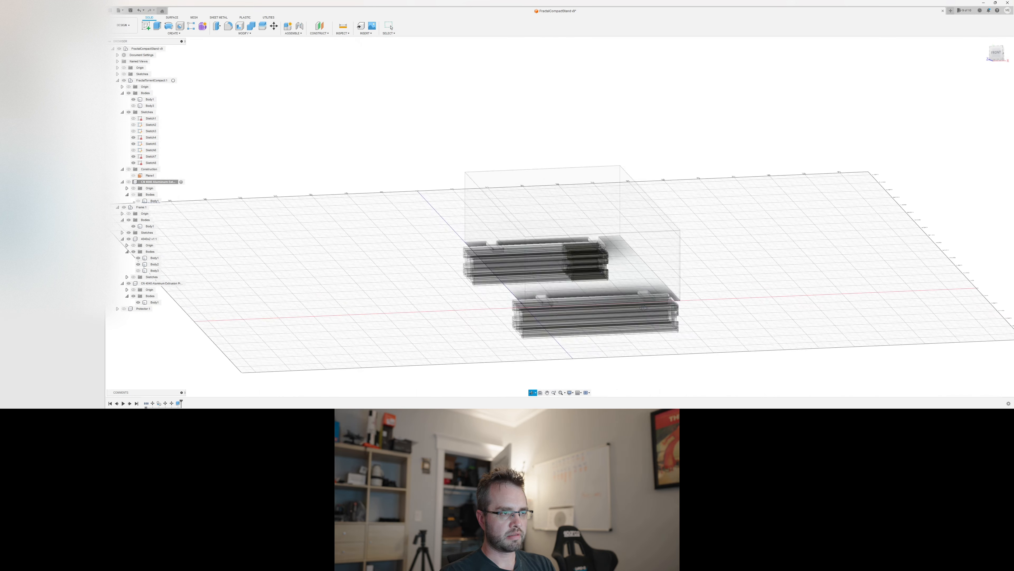
click(154, 257)
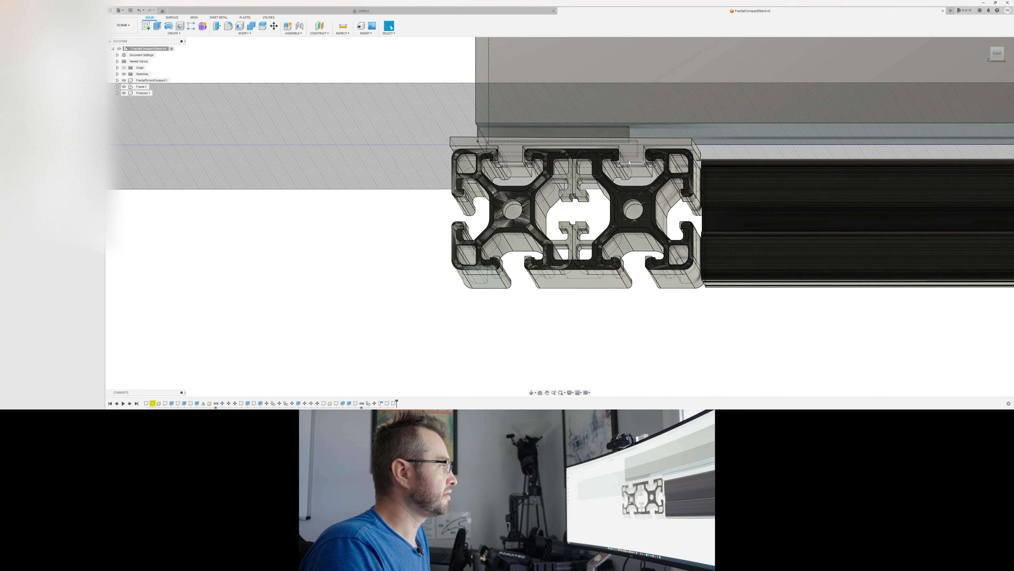
Step: Create a new empty component under the root design for the protector
right_click(146, 49)
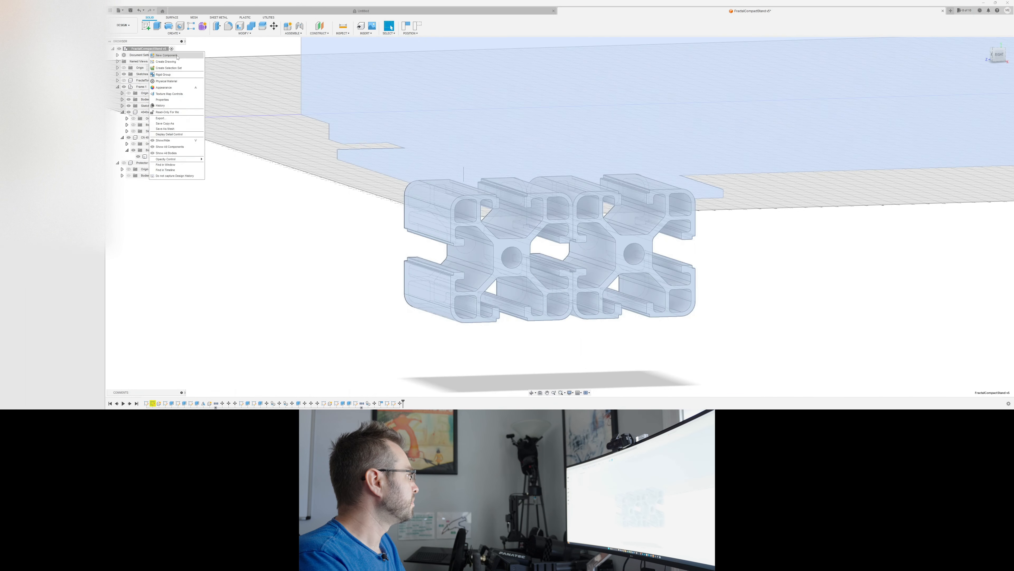
click(165, 55)
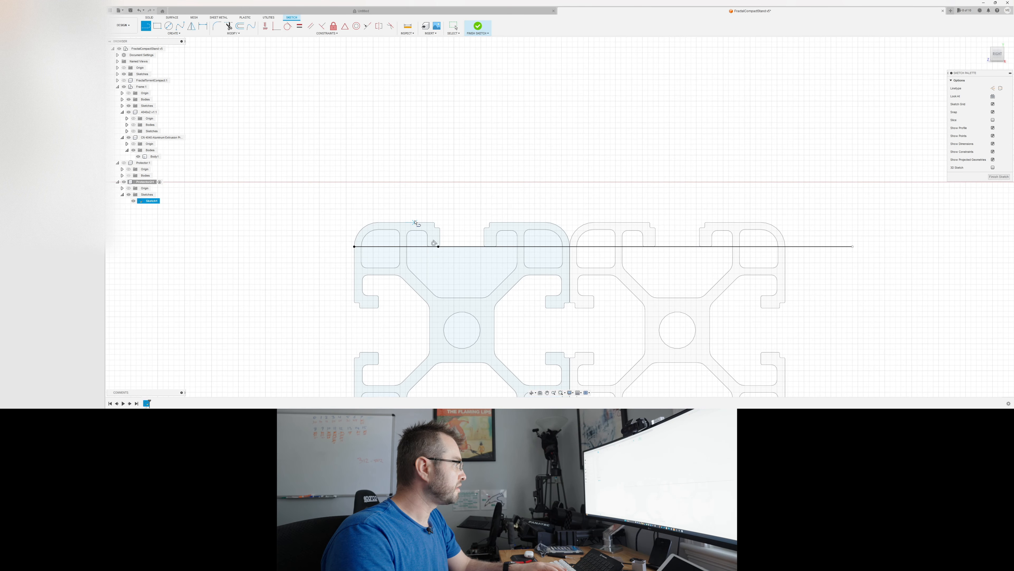
Step: Project the extrusion outline, sketch the protector rectangle and fillet its outer left corner
click(404, 222)
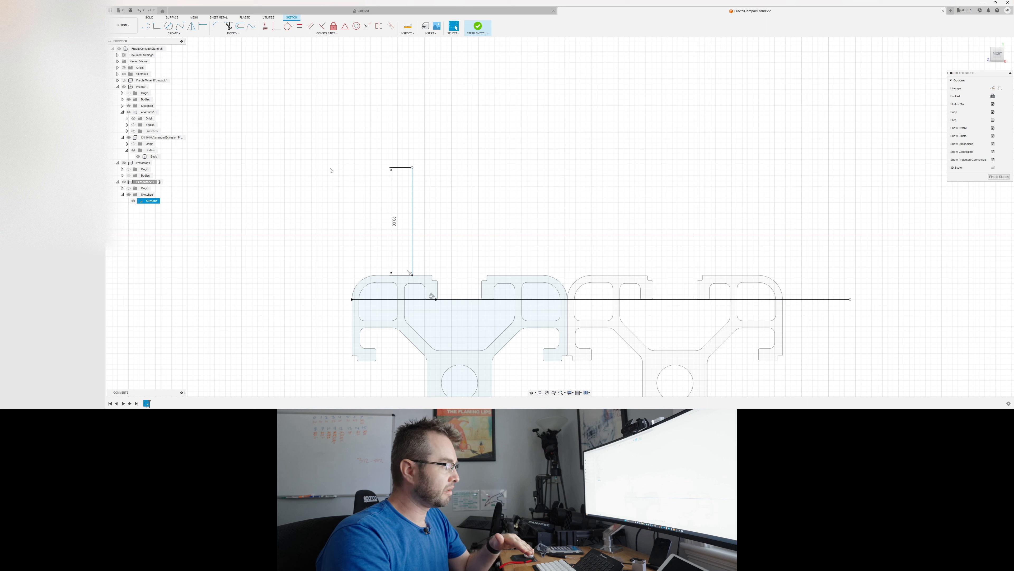
mouse_move(605, 136)
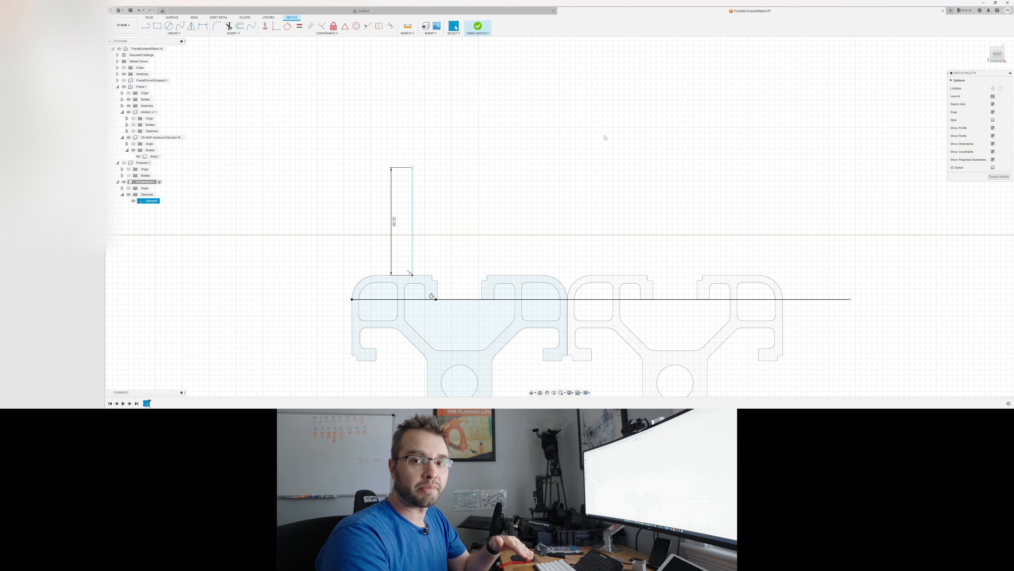
mouse_move(501, 146)
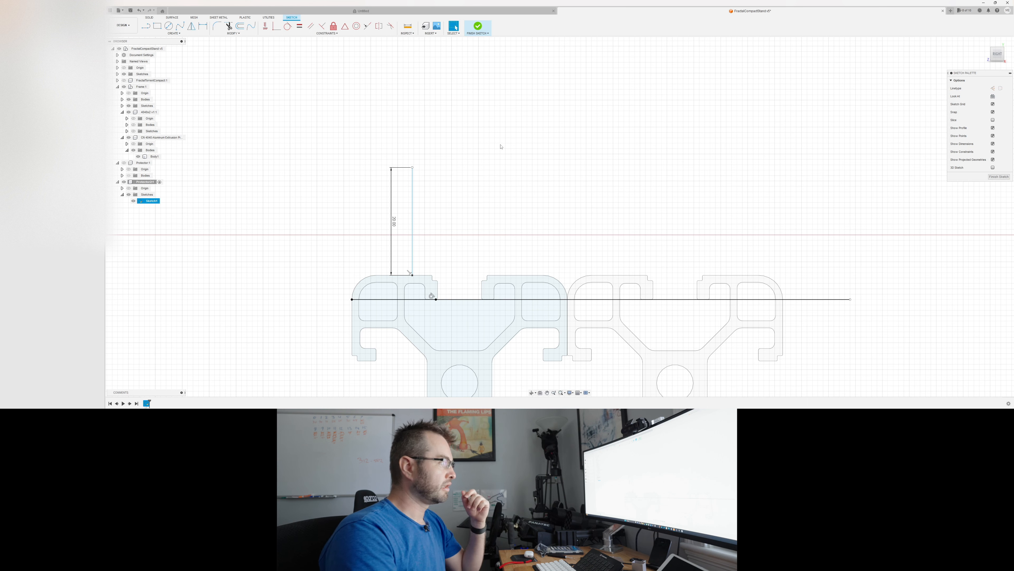
mouse_move(591, 180)
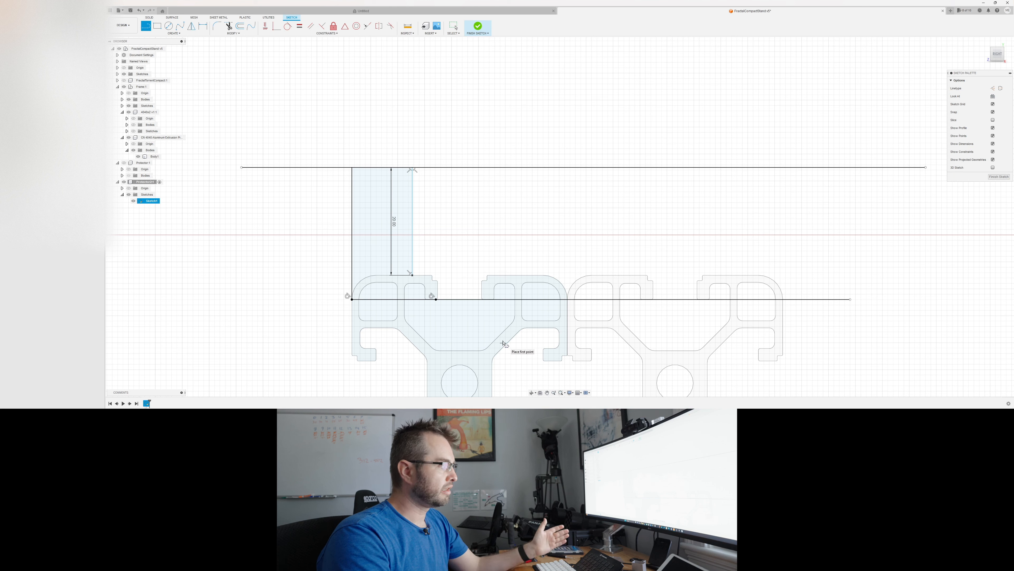
mouse_move(501, 348)
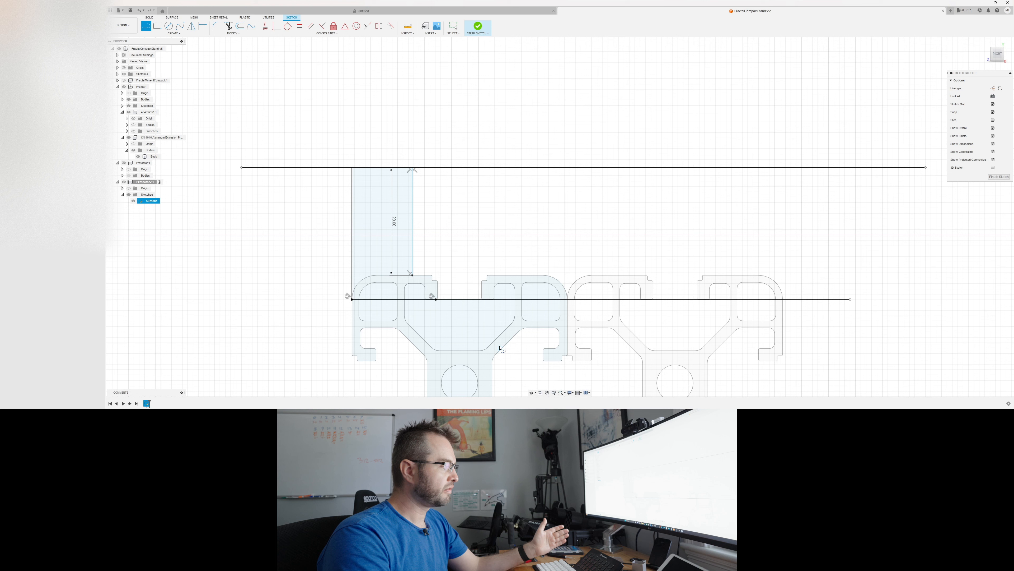
mouse_move(568, 326)
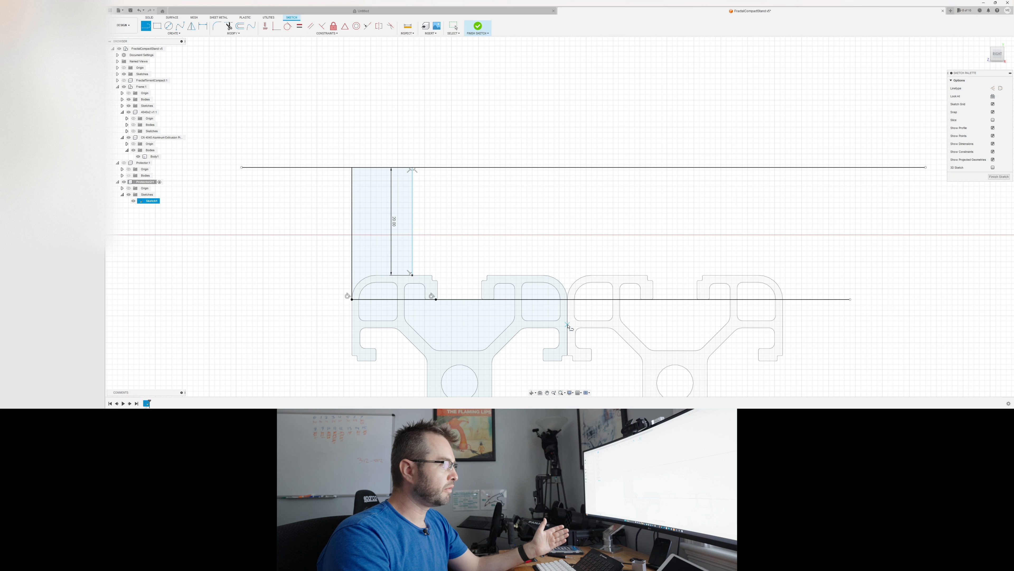
mouse_move(492, 278)
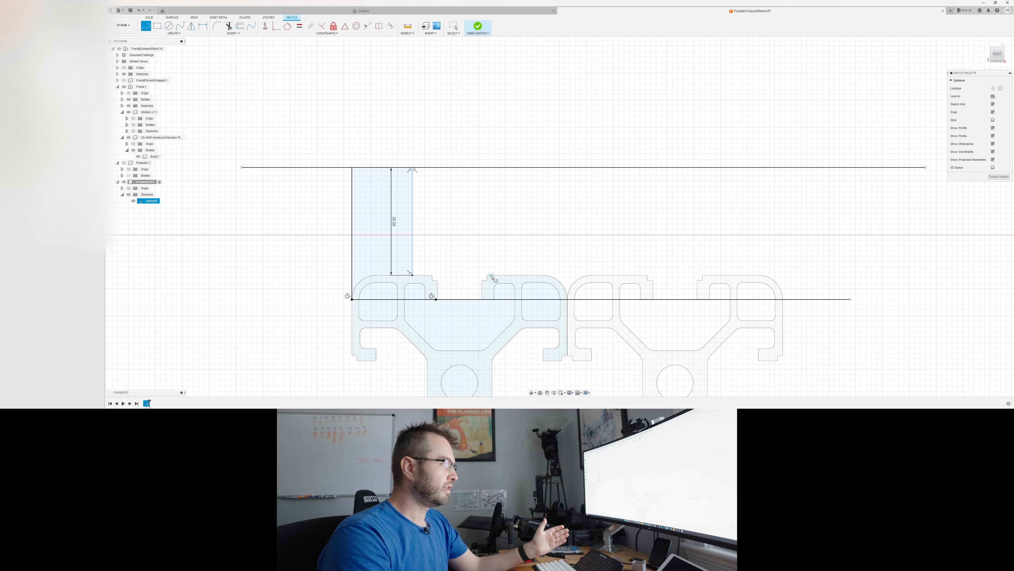
mouse_move(435, 271)
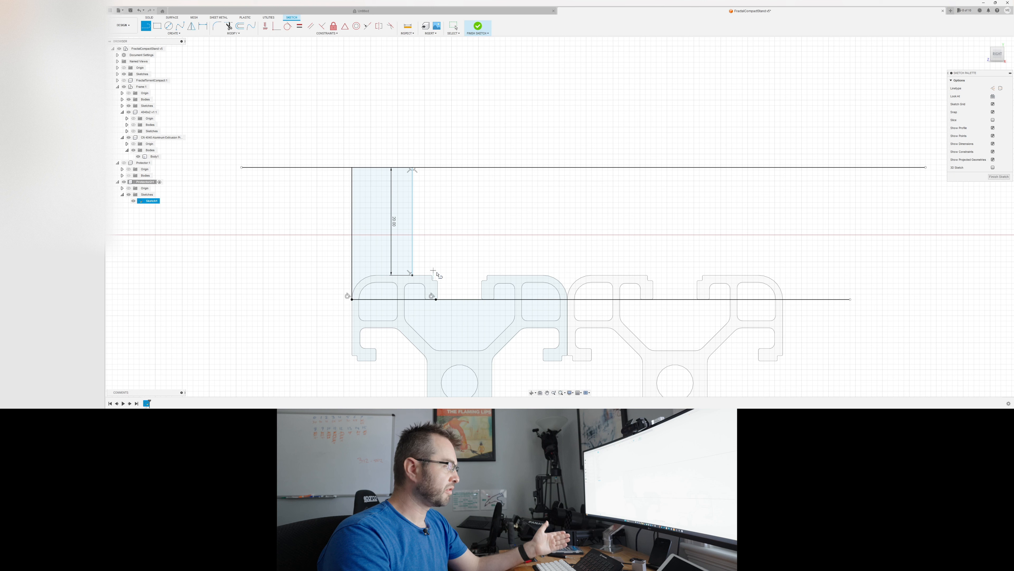
mouse_move(540, 277)
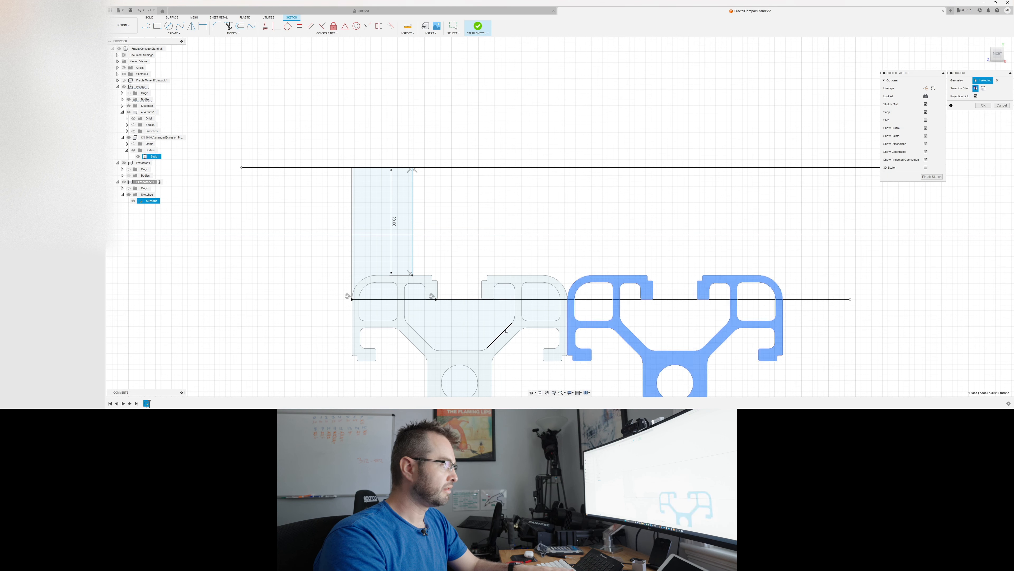
click(983, 105)
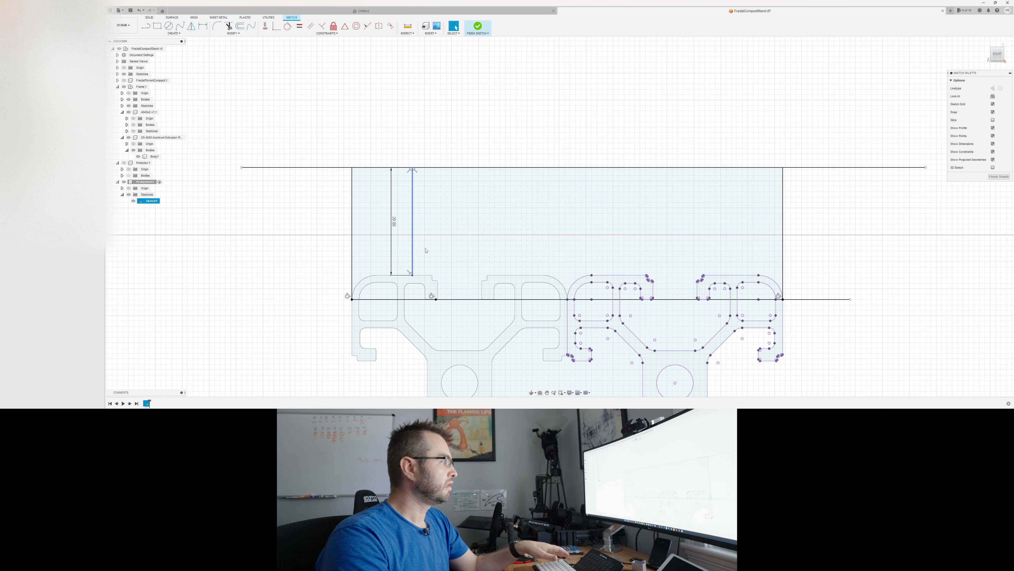
click(537, 279)
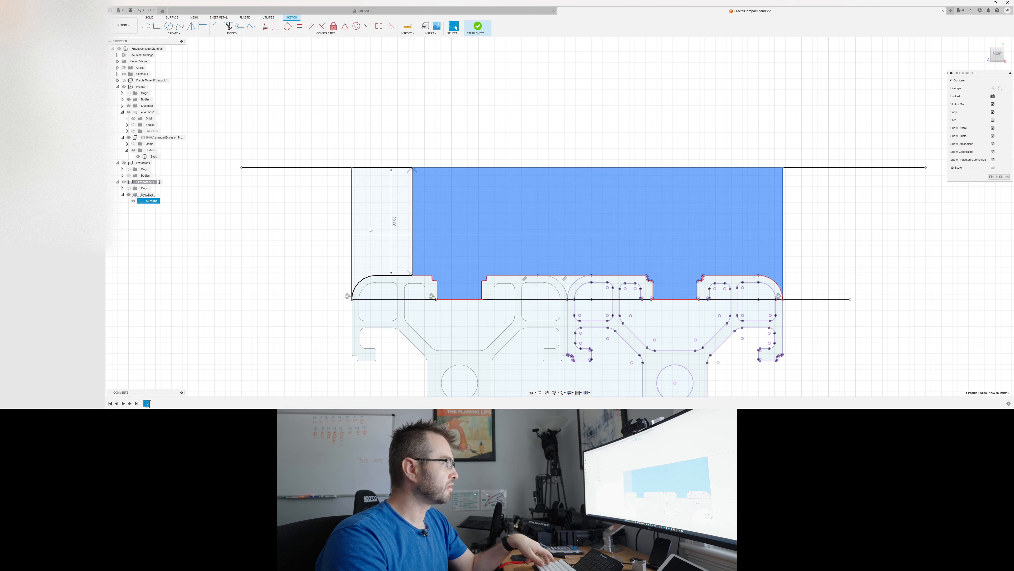
click(378, 227)
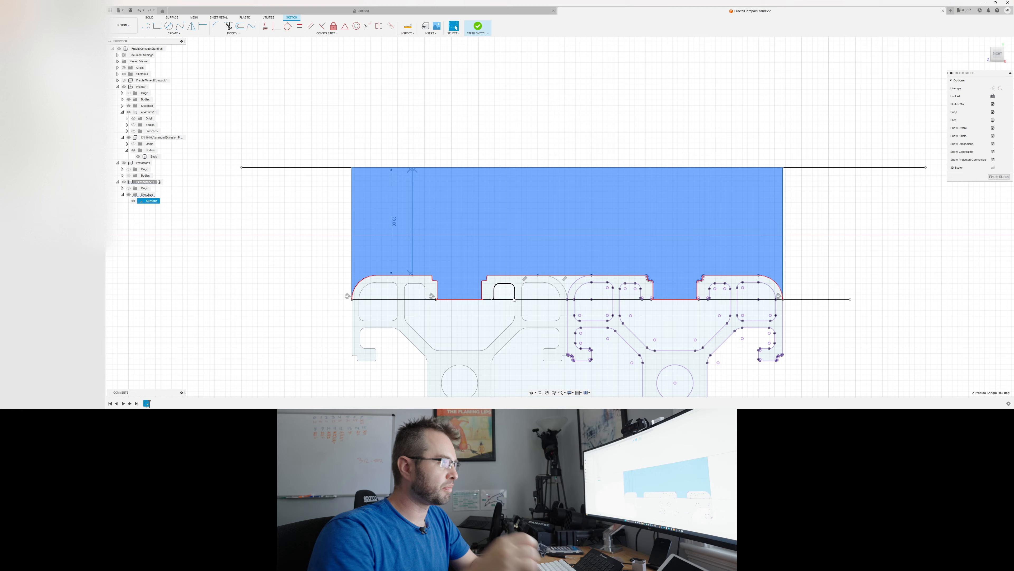
click(478, 26)
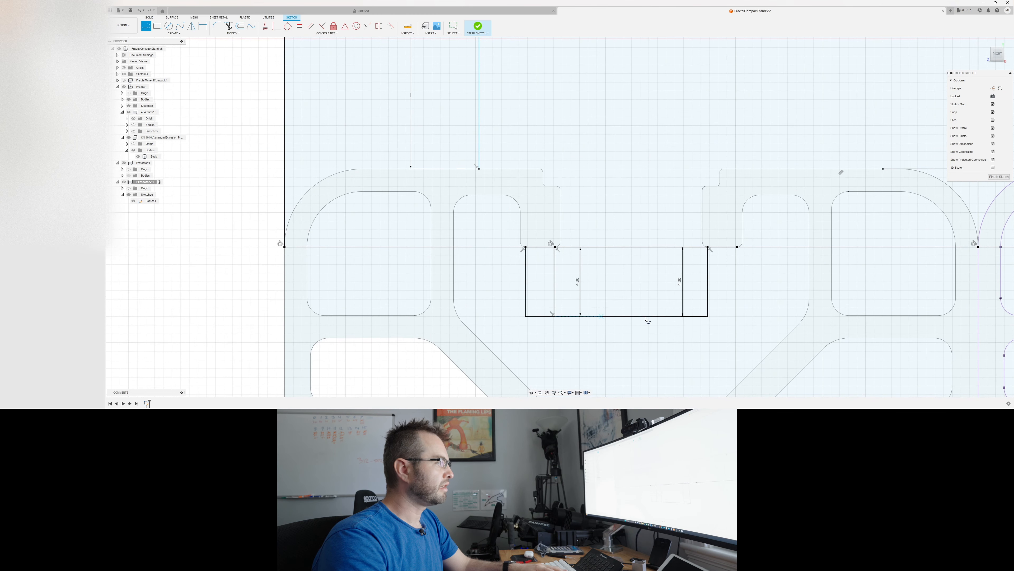
Step: Draw the tab rectangle 4.00 mm deep into the top T-slot
click(710, 317)
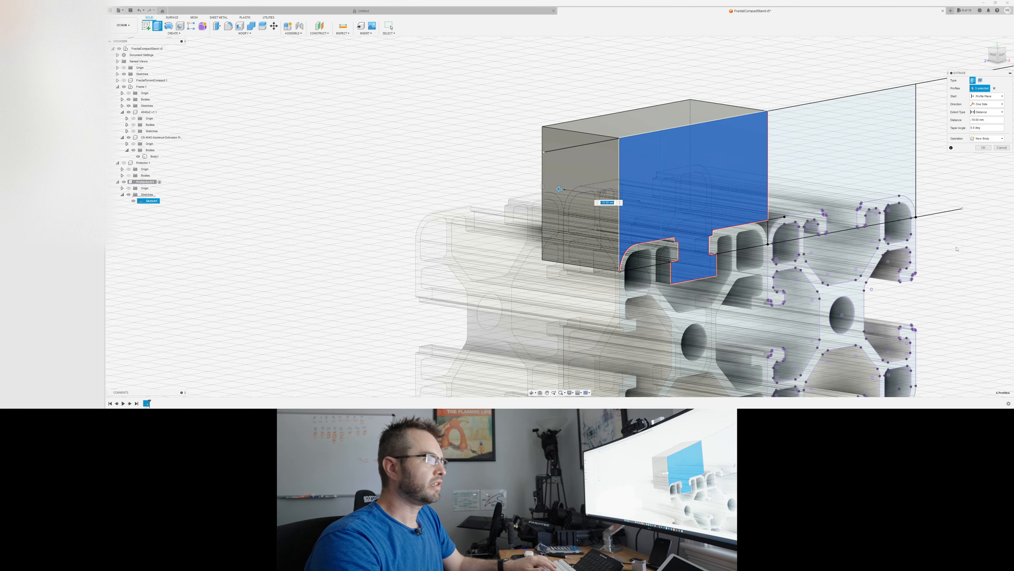
Step: Extrude the protector profiles into a solid body with its lip and tab
click(982, 147)
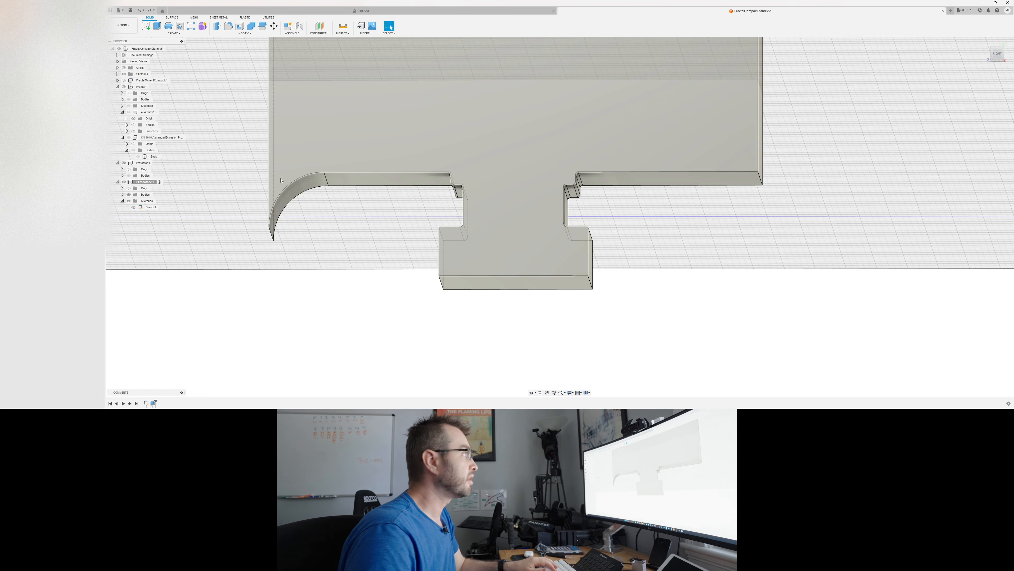
Step: Add a construction plane on the protector body for mirroring
click(388, 182)
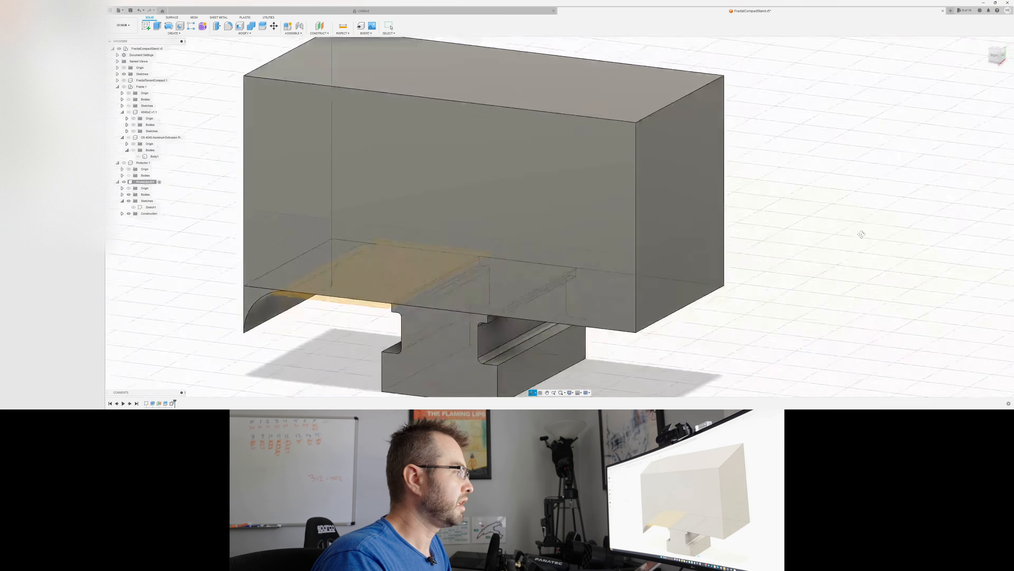
click(172, 33)
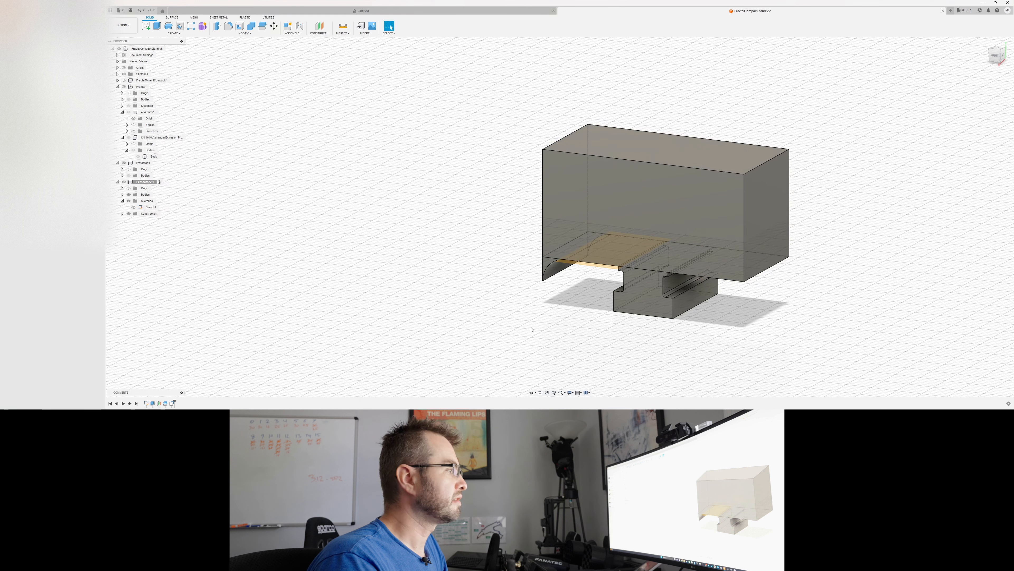
mouse_move(540, 312)
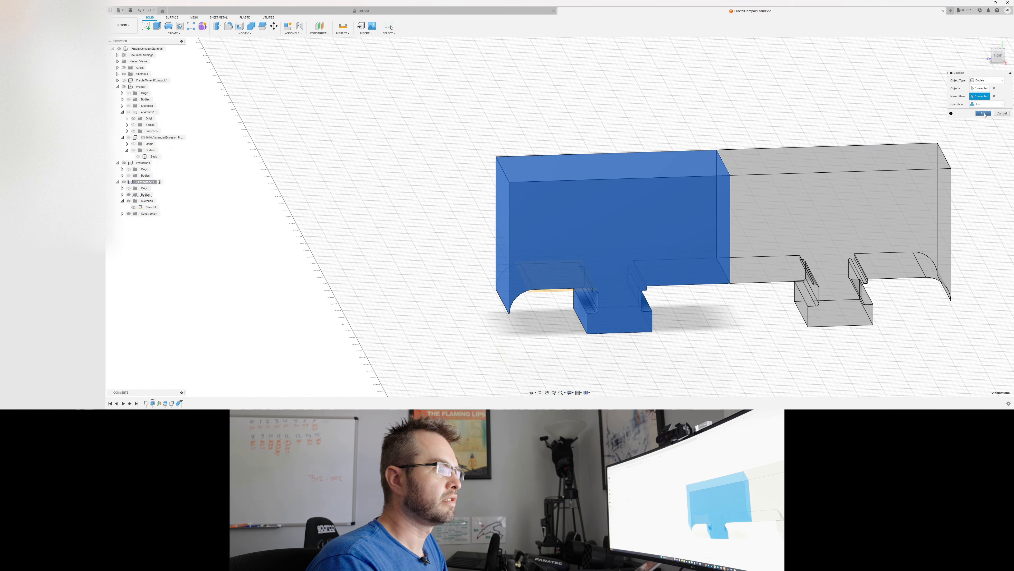
Step: Mirror the protector body about the plane into a full-length piece
click(984, 113)
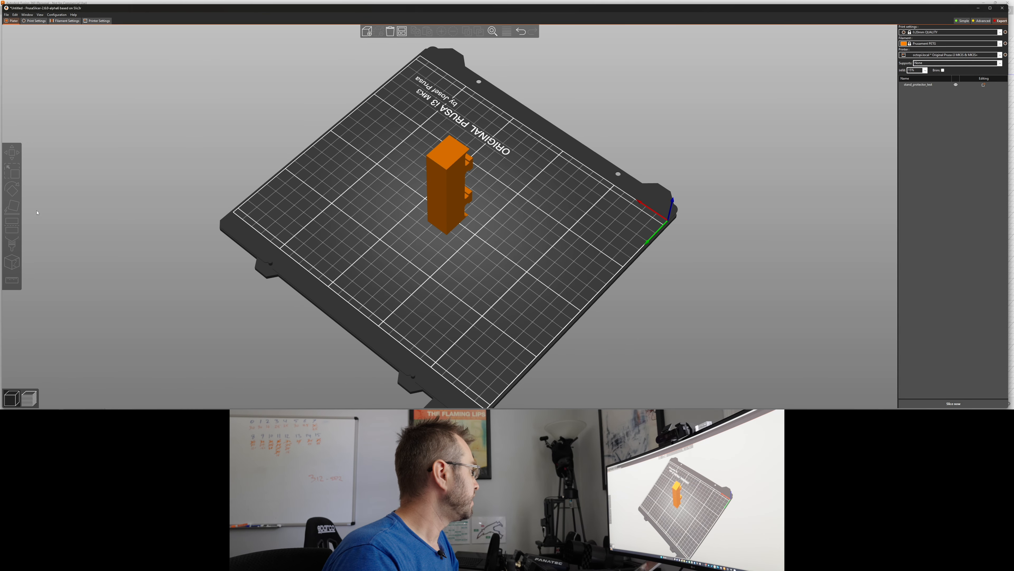
Step: Lay the protector flat, pick 20% infill and show the detailed print settings
click(447, 185)
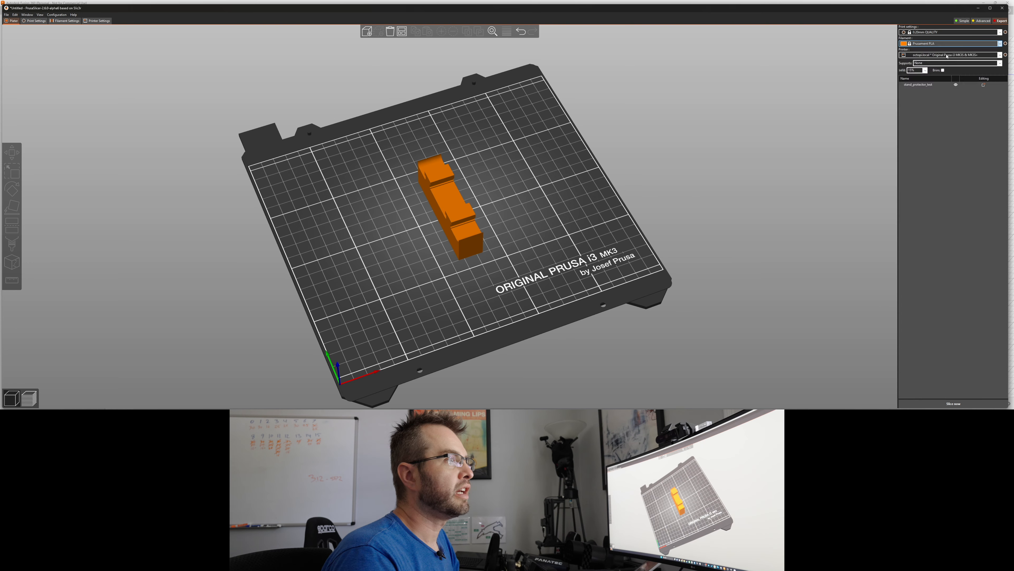
click(924, 70)
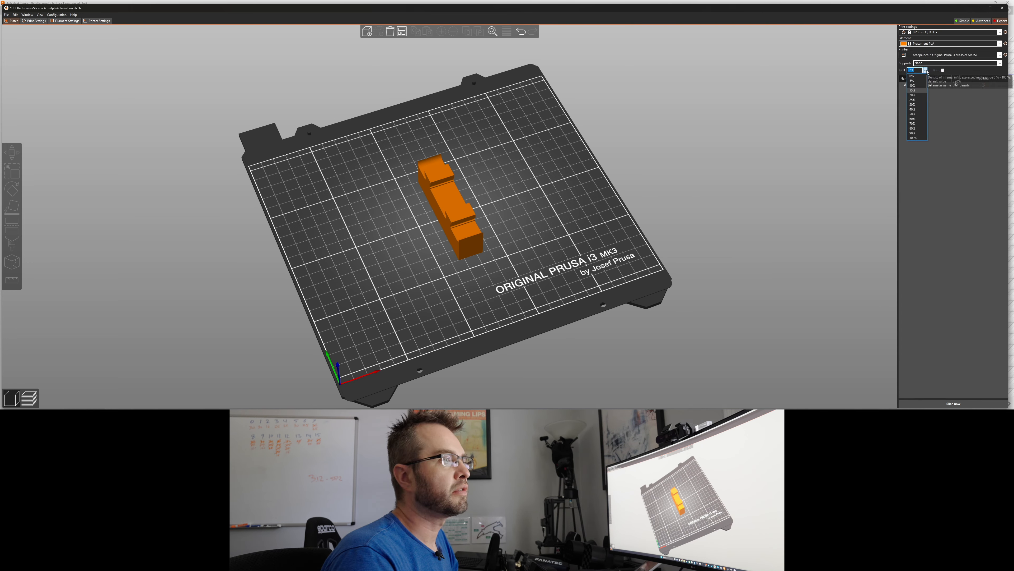
click(912, 80)
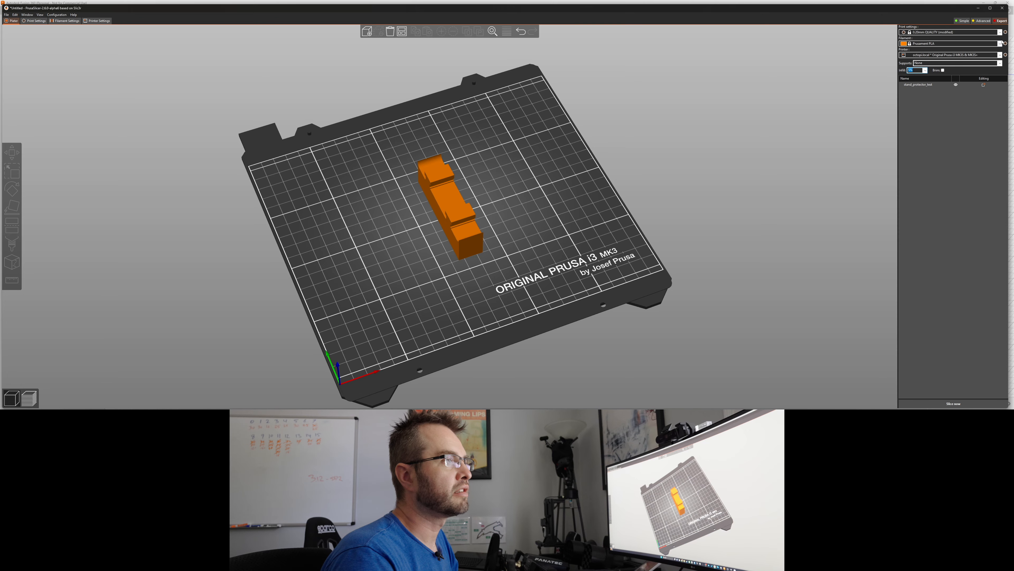
click(34, 20)
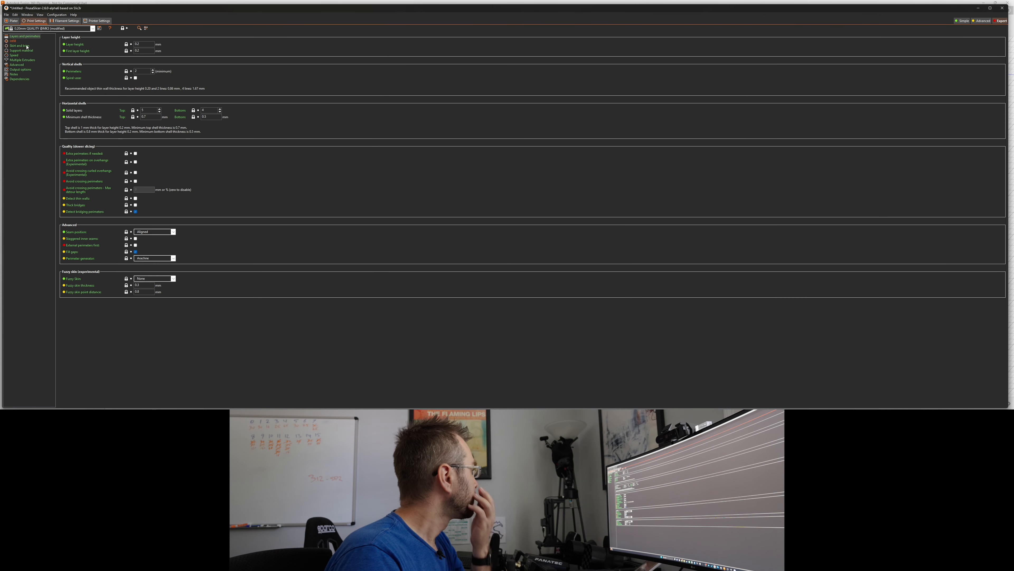
Step: Show the skirt and brim settings before slicing the protector
click(20, 46)
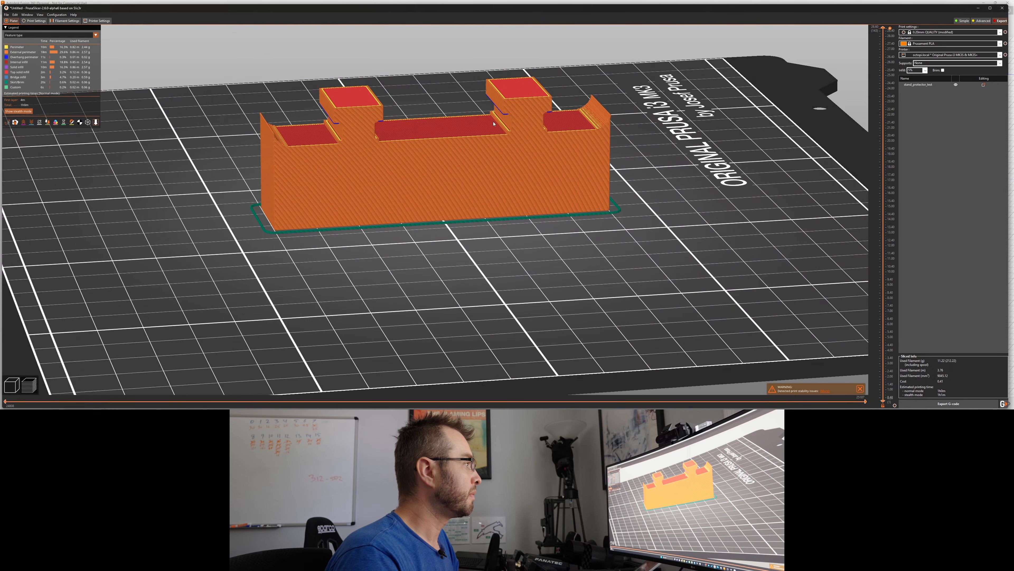
mouse_move(605, 103)
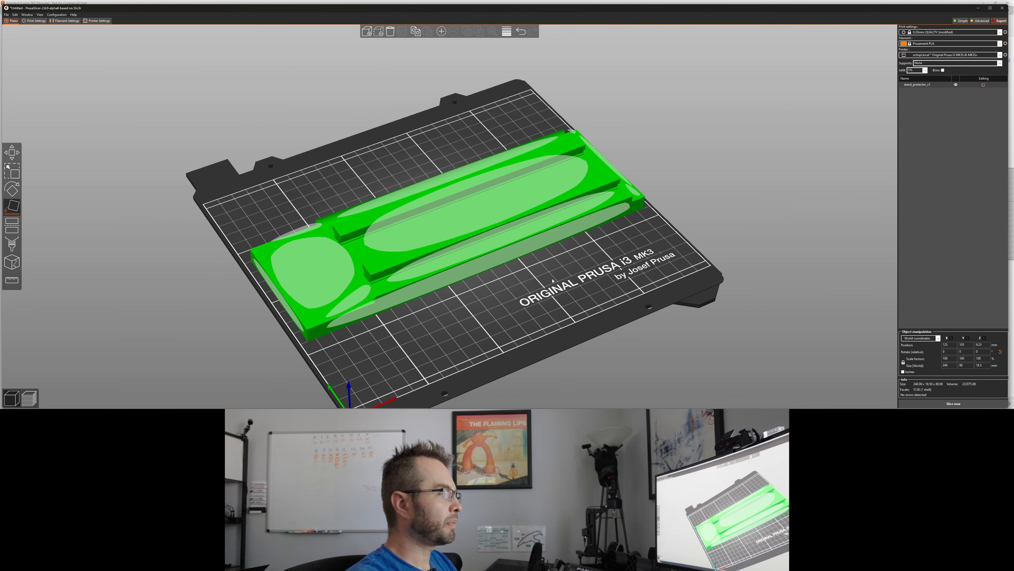
Step: Set the flat stand protector's infill density to 20% and slice it
click(537, 188)
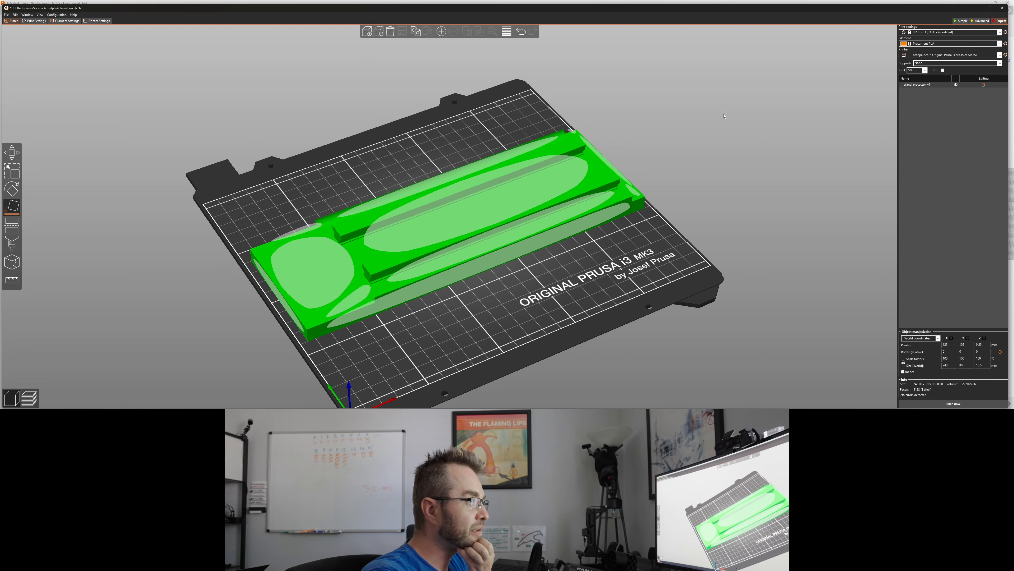
click(924, 70)
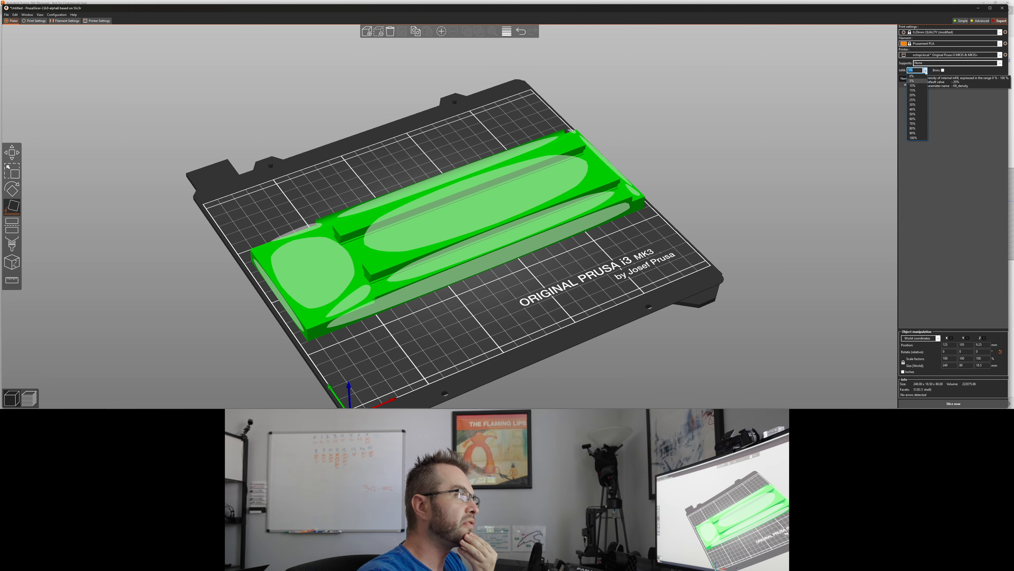
click(912, 89)
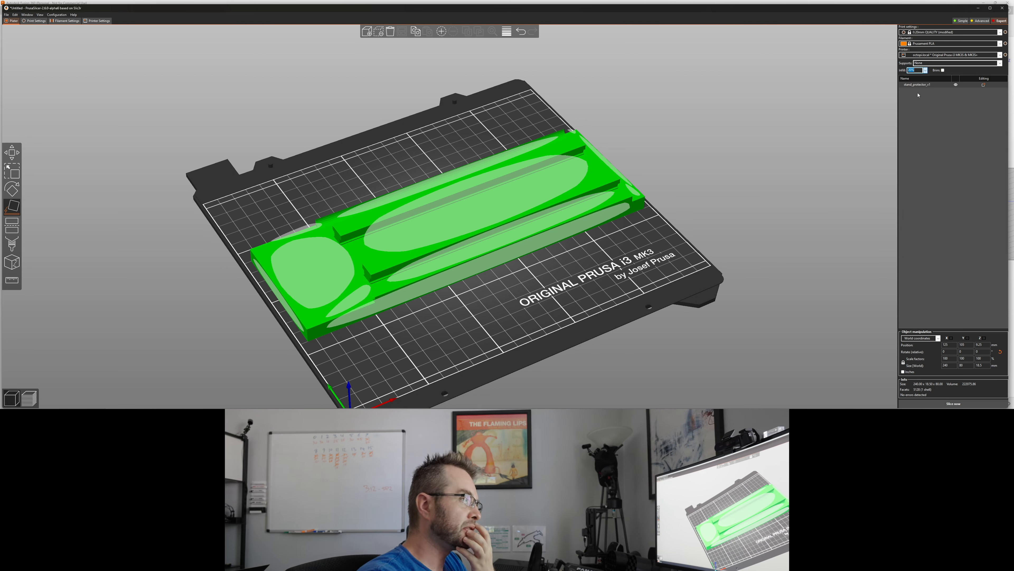
click(952, 403)
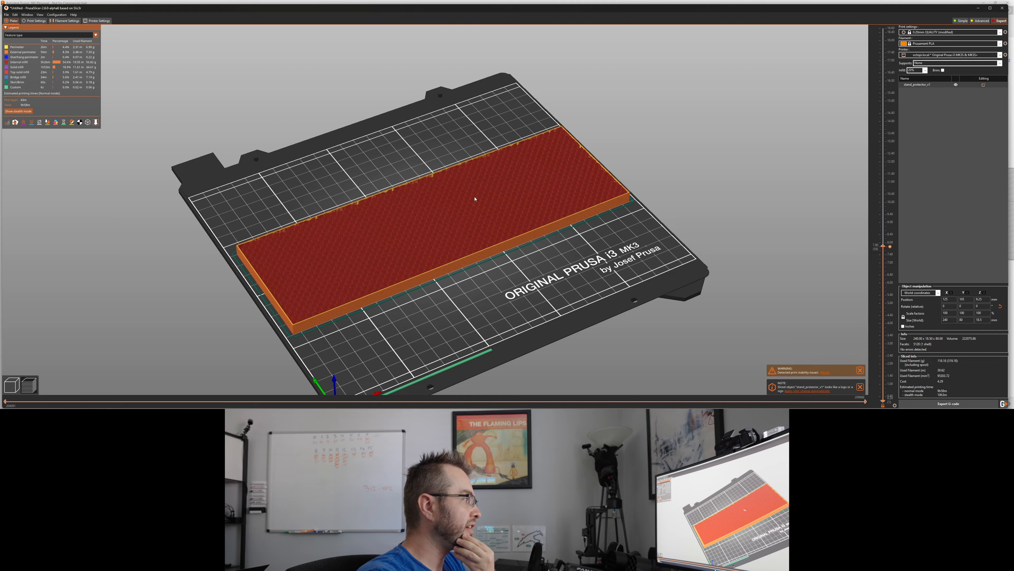
scroll(up, 3)
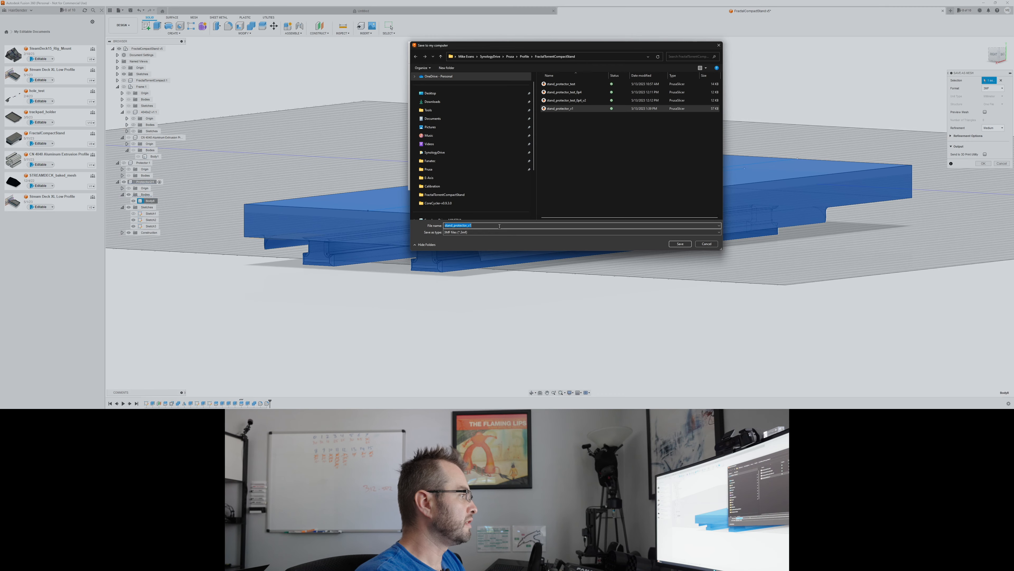
Step: Save the filleted stand protector as a new STL file to the computer
click(679, 245)
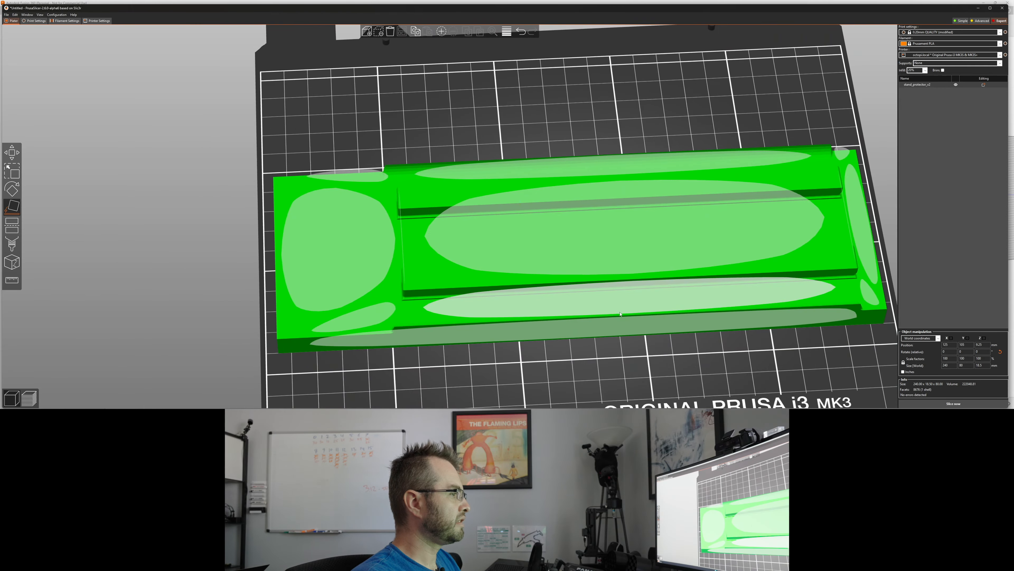
Step: Slice the newly loaded filleted protector and view its preview
click(953, 403)
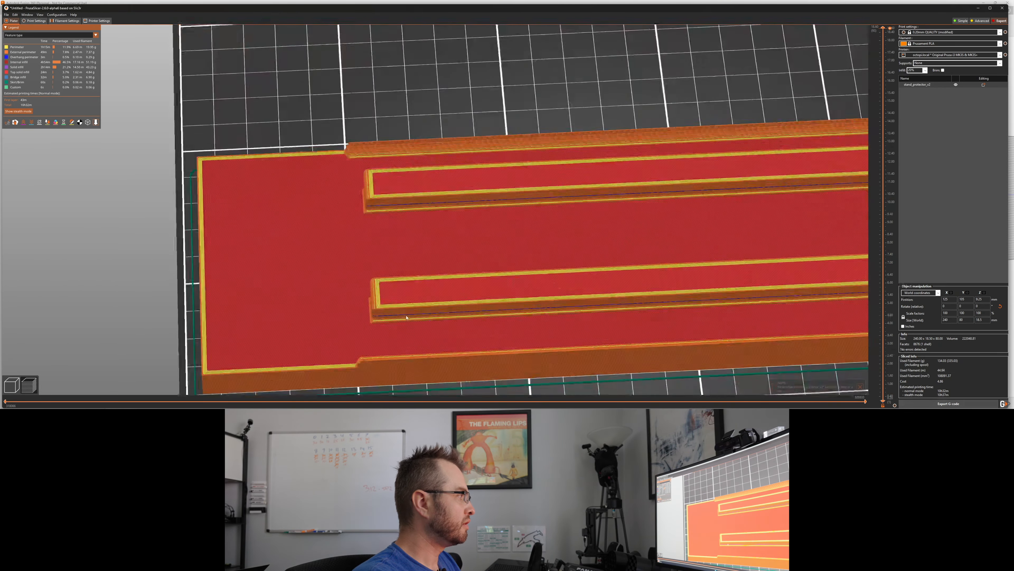
click(199, 47)
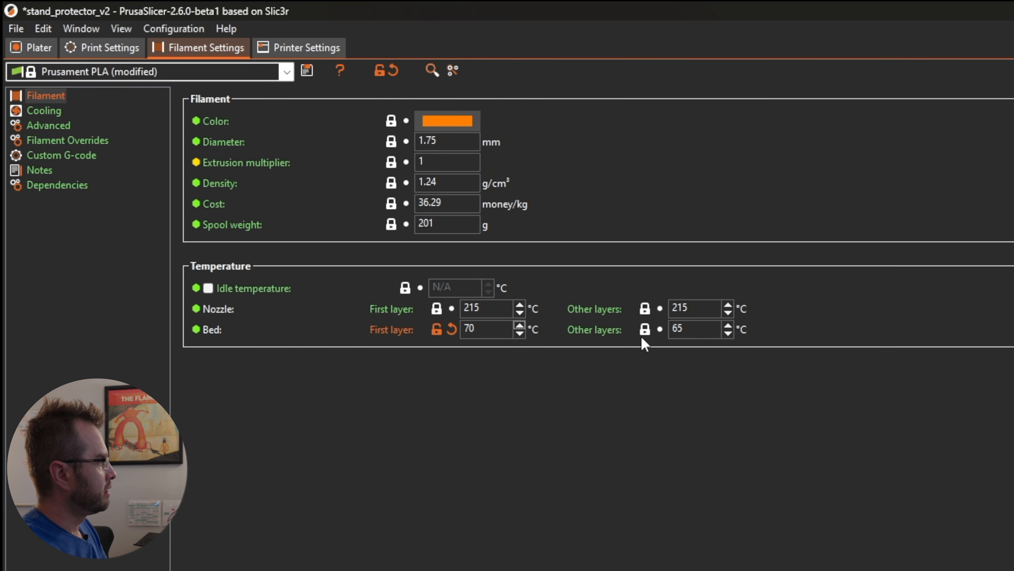
mouse_move(565, 395)
text(70)
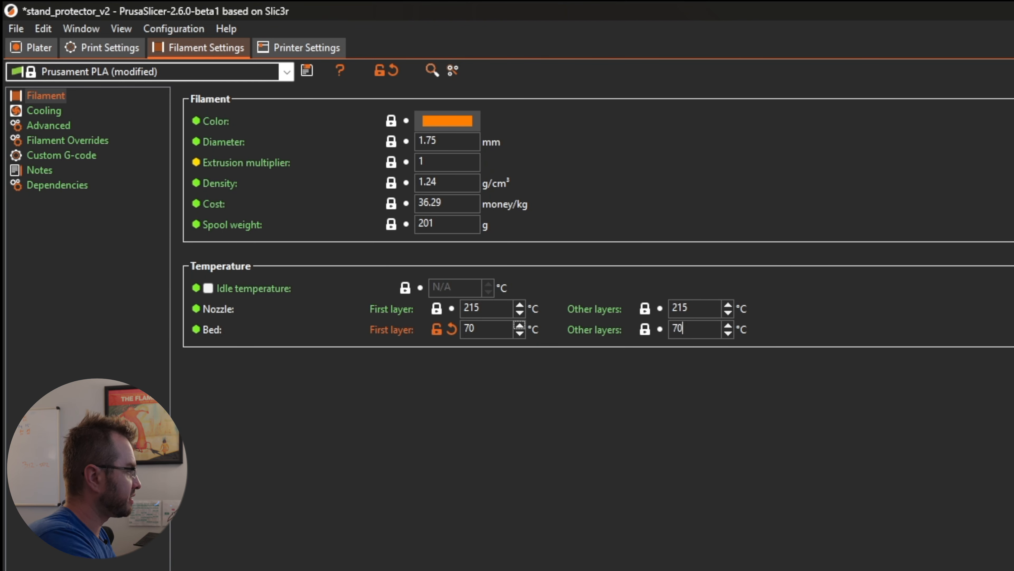
Step: In Print Settings > Skirt and brim, set the skirt height to 30 layers
click(102, 47)
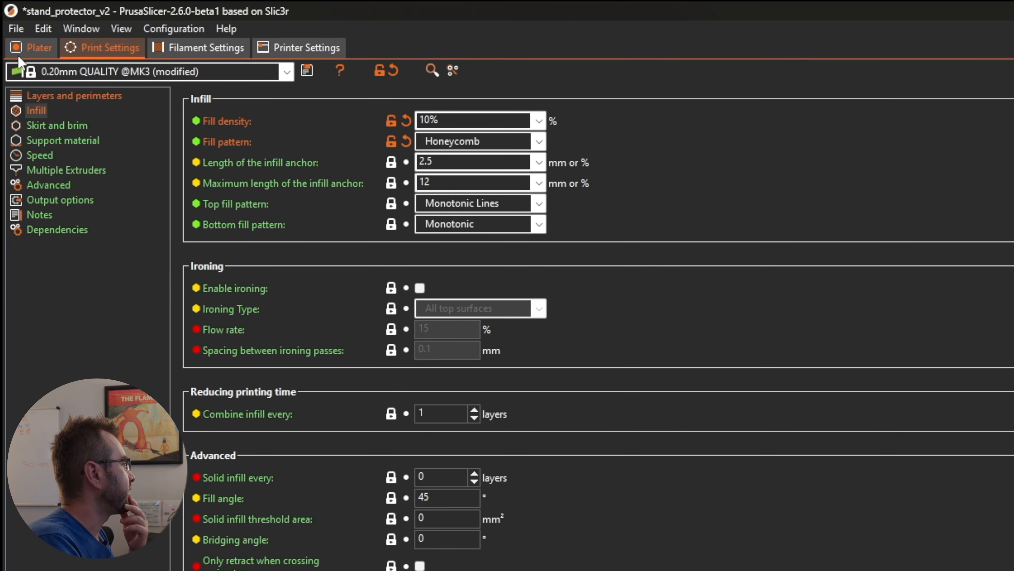
click(57, 124)
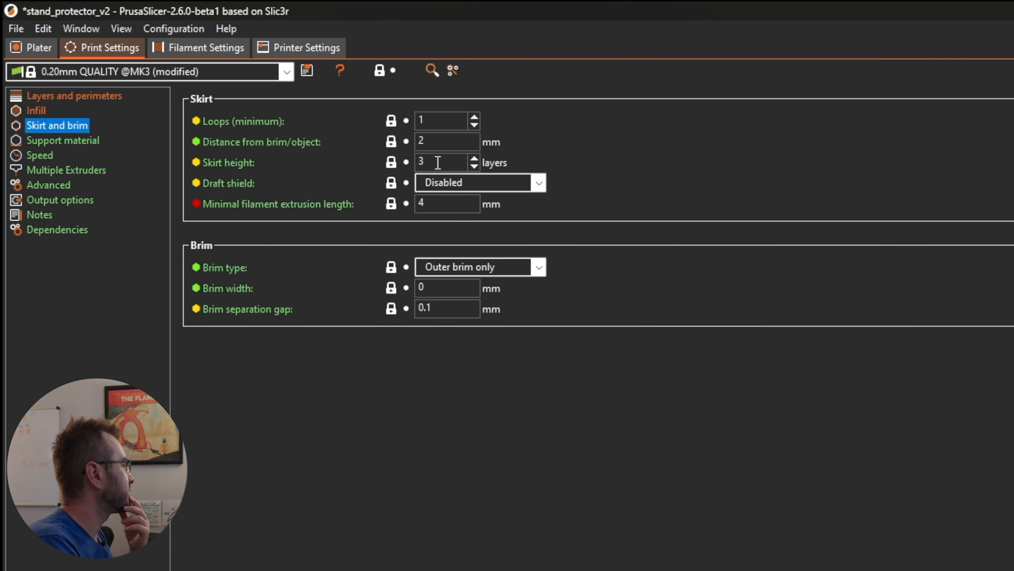
text(0)
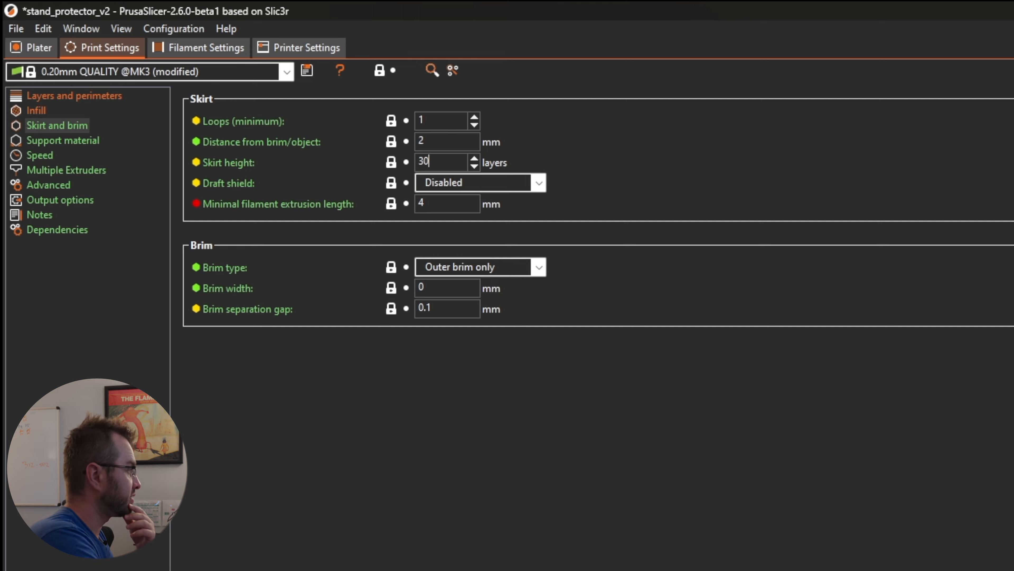